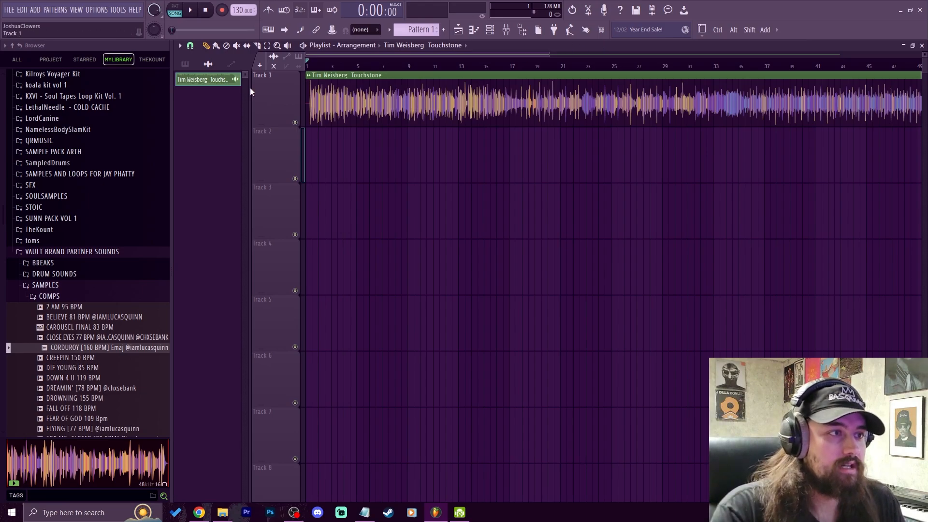
# Step: Set the Touchstone sample's time stretching to Auto so it follows the 76 BPM tempo
pyautogui.click(356, 45)
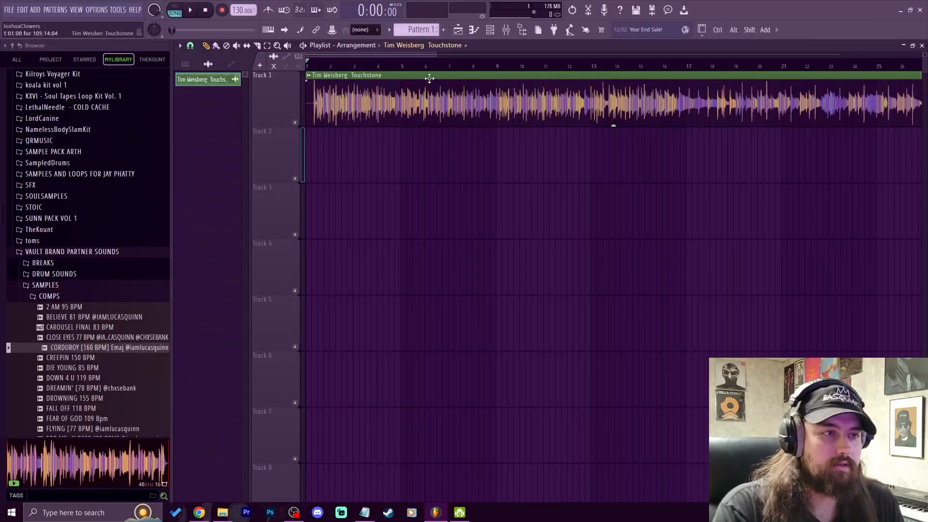
pyautogui.doubleClick(368, 76)
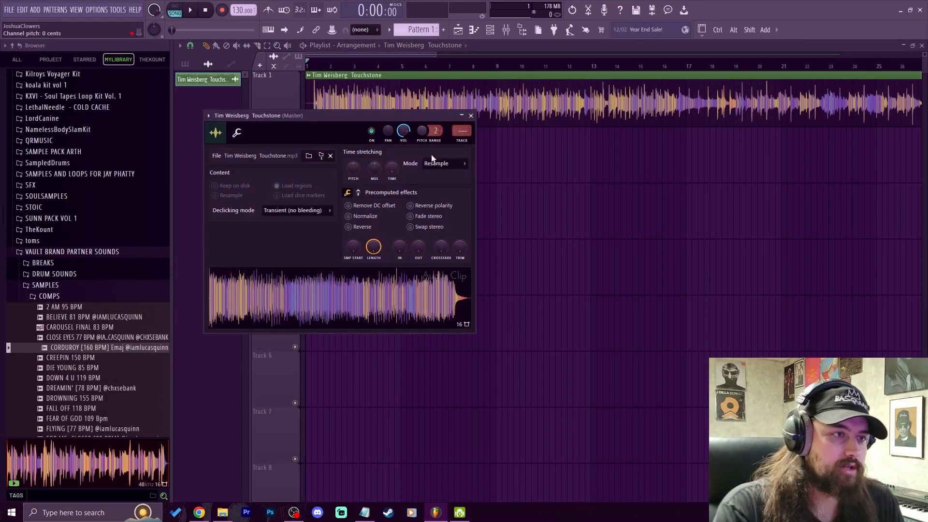
pyautogui.click(441, 164)
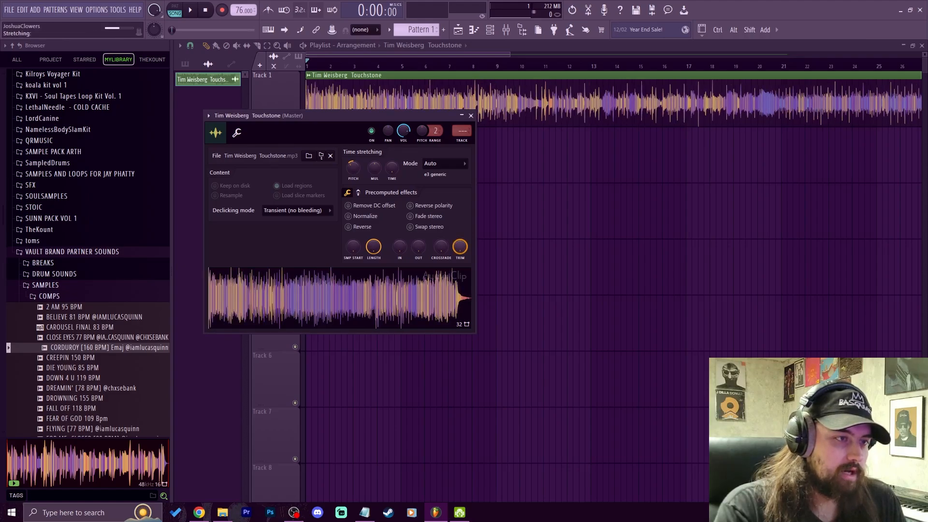
pyautogui.click(471, 115)
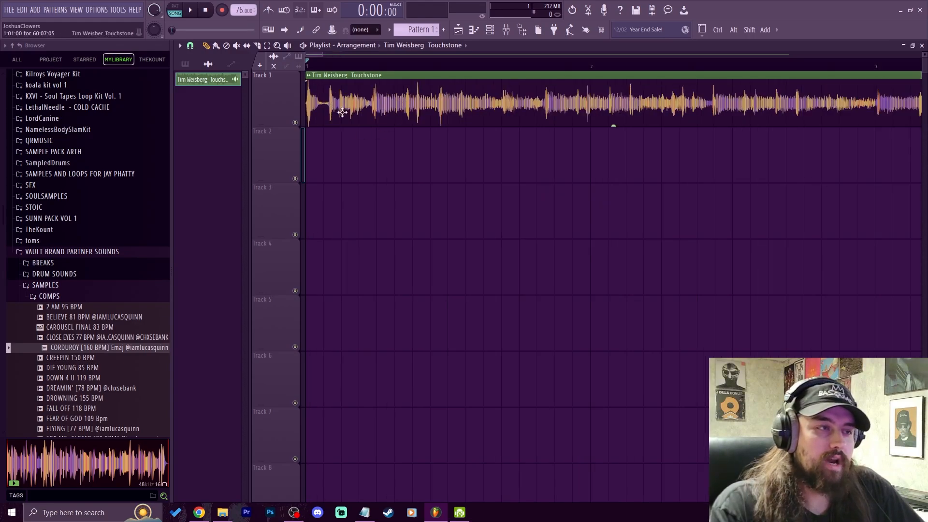
# Step: Slice the Touchstone clip at bar 2 and drop the remainder onto Track 2
pyautogui.click(189, 10)
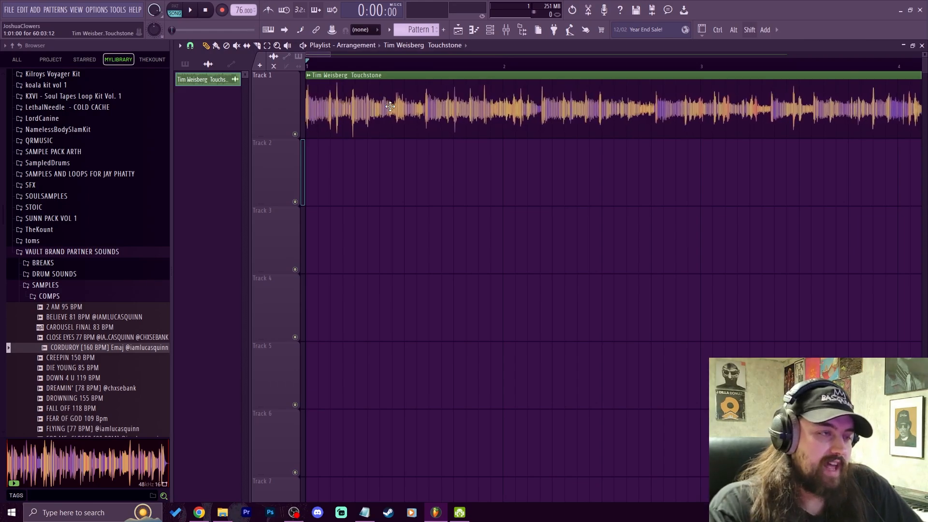
pyautogui.click(188, 10)
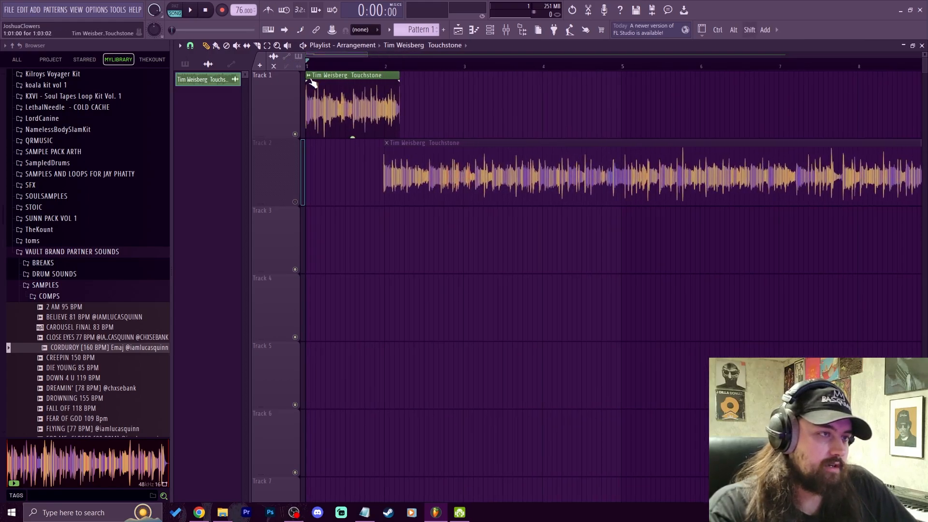
# Step: Make the first-bar chop unique as 'Touchstone – Part_1' and set the tempo to 71 BPM
pyautogui.rightClick(352, 107)
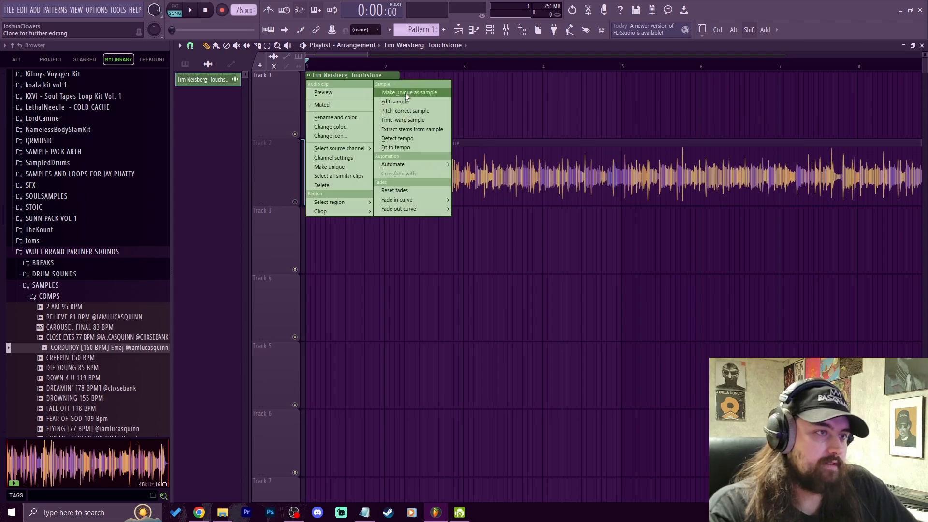
pyautogui.click(408, 92)
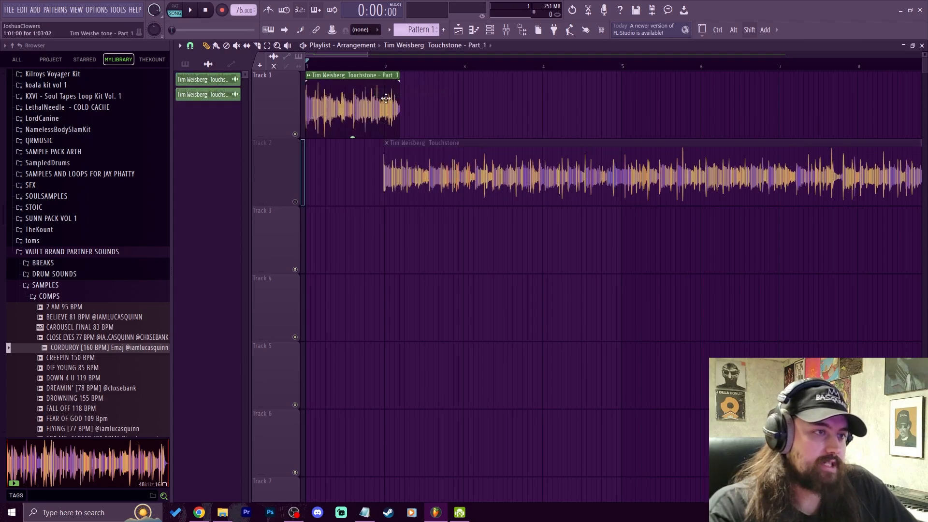
pyautogui.doubleClick(352, 106)
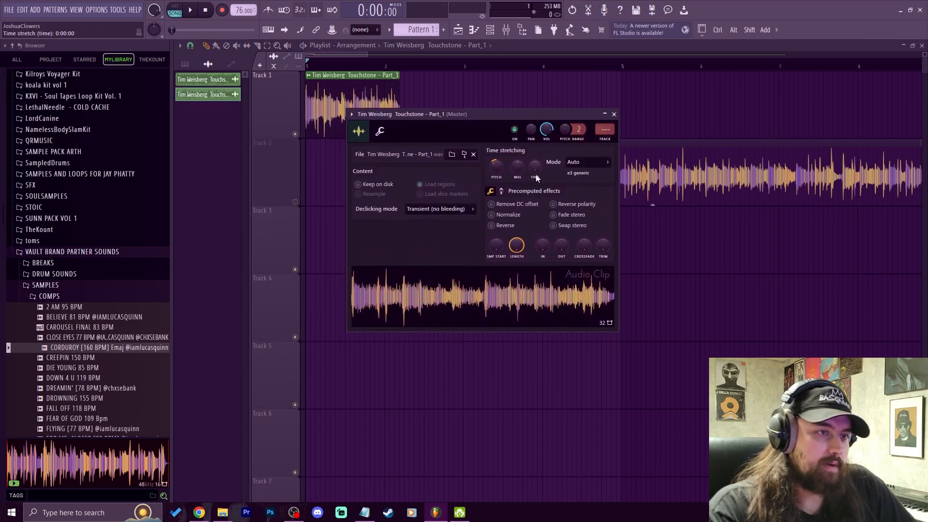
pyautogui.moveTo(412, 114); pyautogui.dragTo(405, 165)
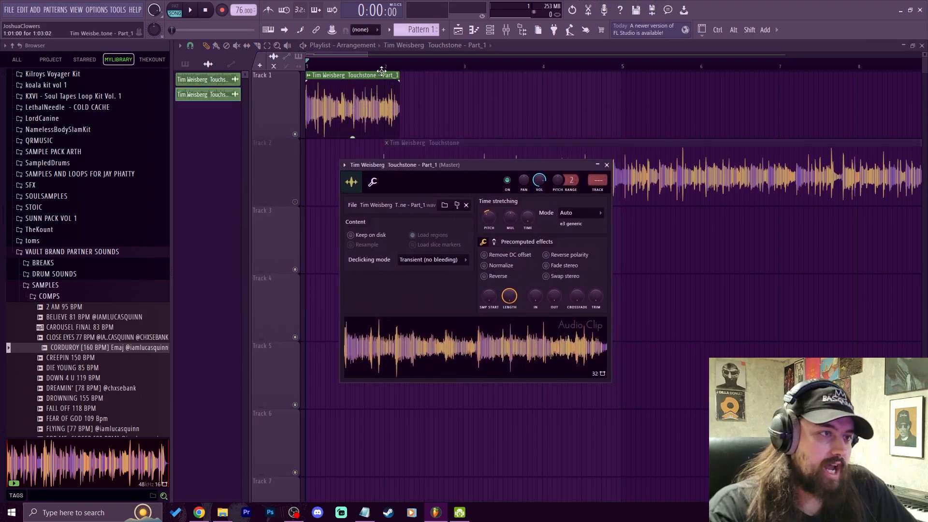
pyautogui.click(606, 164)
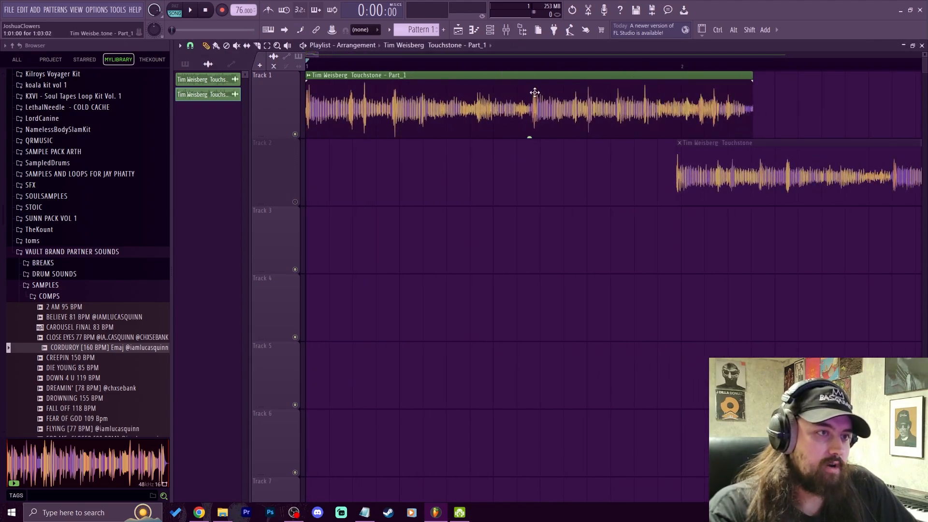
pyautogui.doubleClick(533, 106)
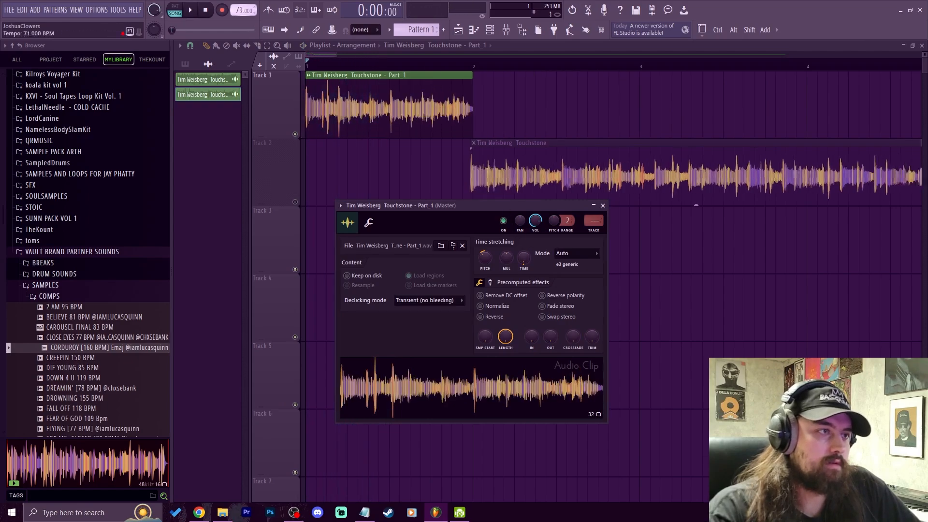
# Step: Give the Part_1 chop Stretch mode and audition it at the 61 BPM tempo
pyautogui.click(188, 9)
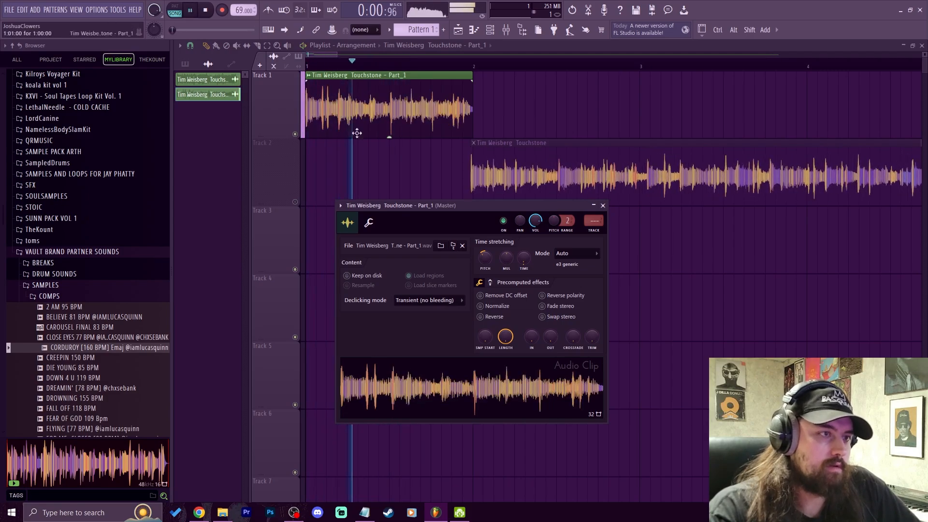
pyautogui.click(602, 205)
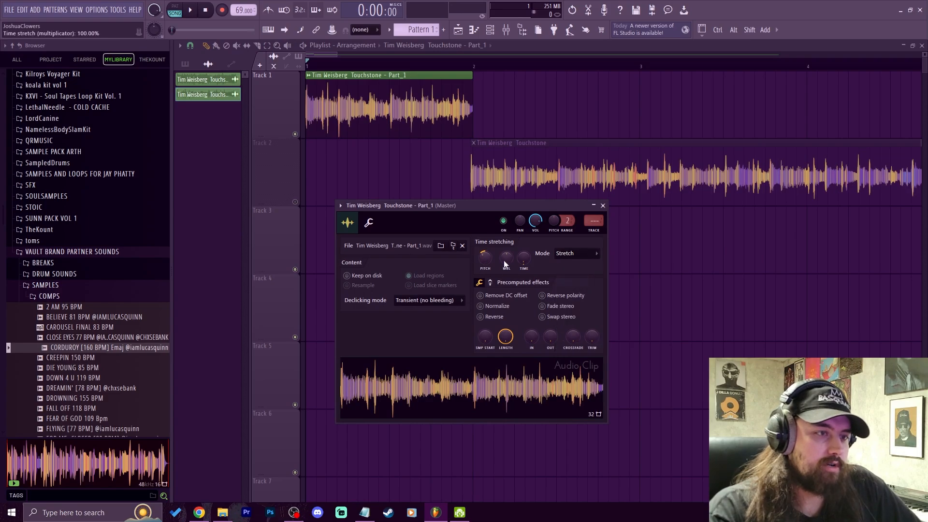
pyautogui.click(188, 9)
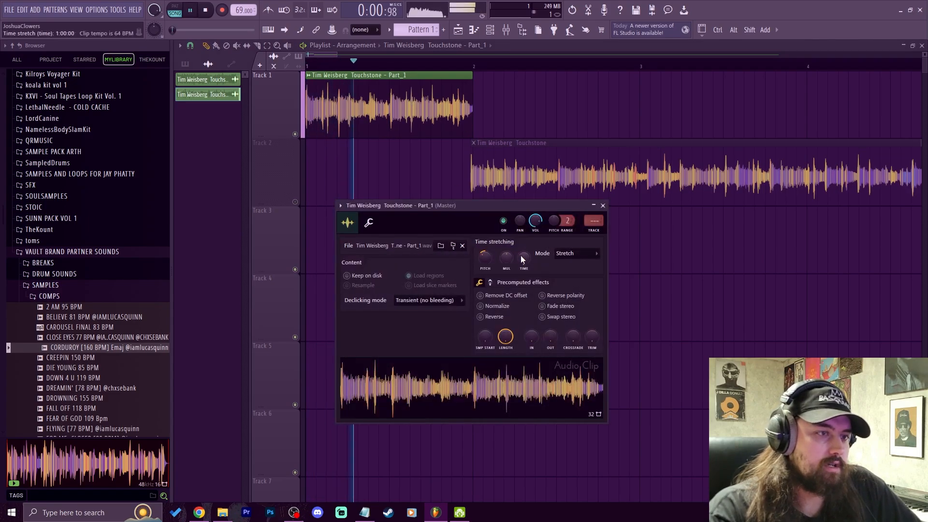
pyautogui.click(205, 9)
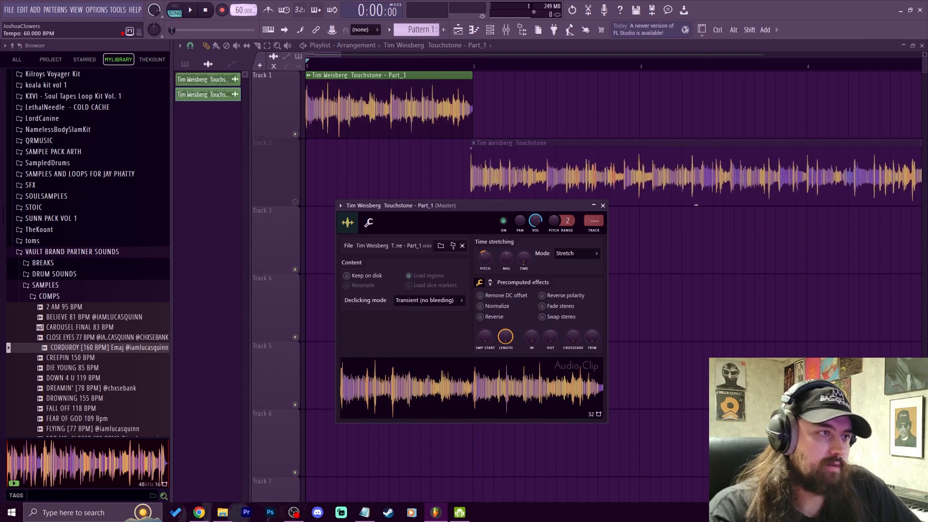
pyautogui.click(190, 10)
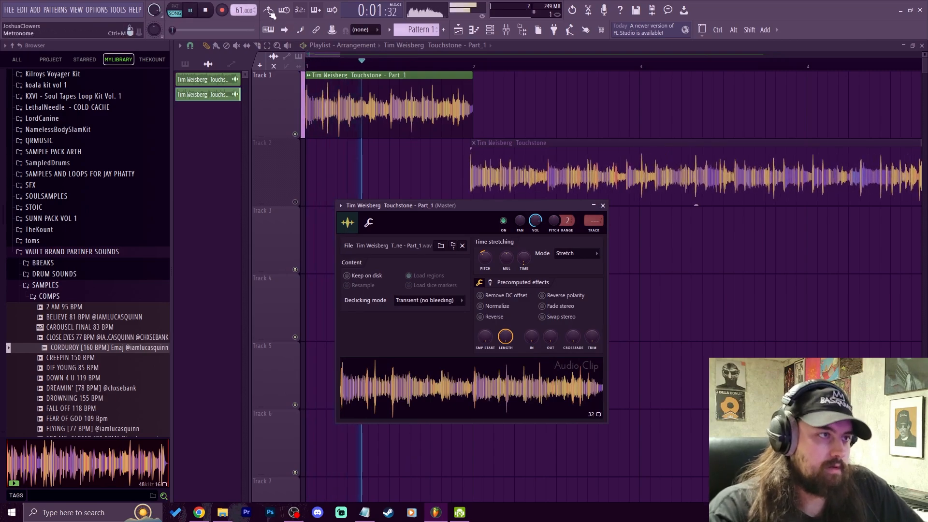
pyautogui.click(205, 9)
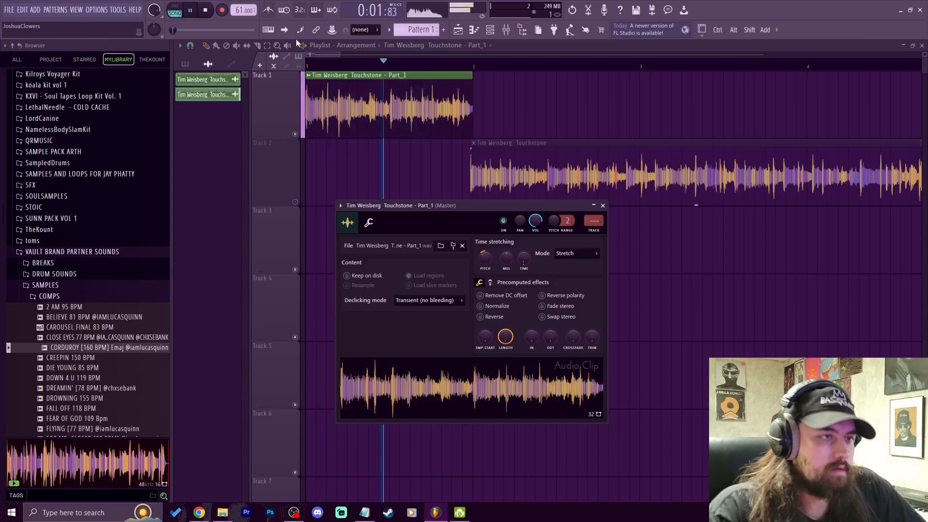
pyautogui.click(205, 9)
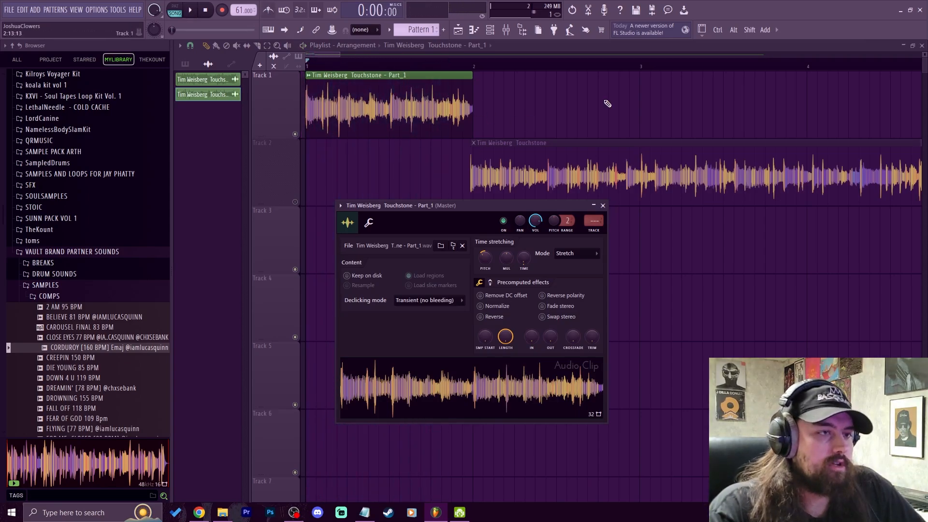
pyautogui.click(602, 205)
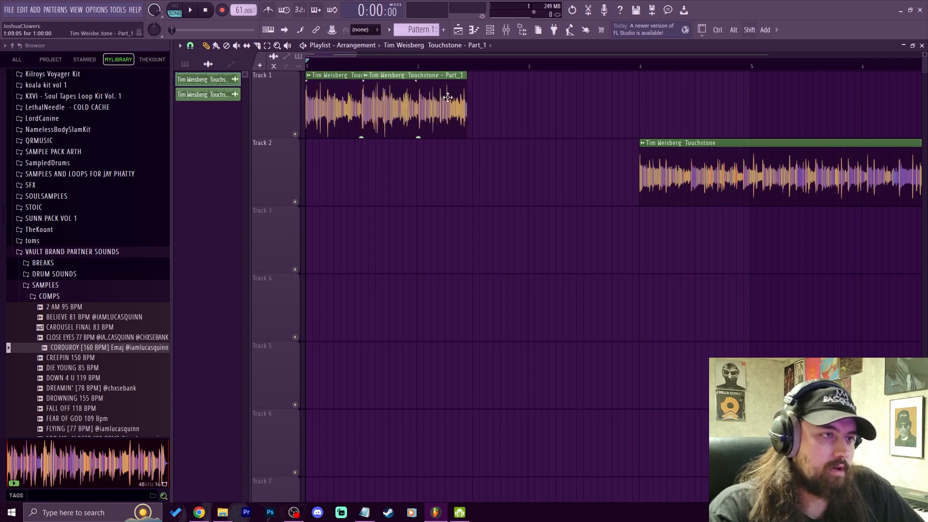
# Step: Lay Part_1 copies back to back on Track 1 with generic-with-bleeding declicking
pyautogui.click(189, 46)
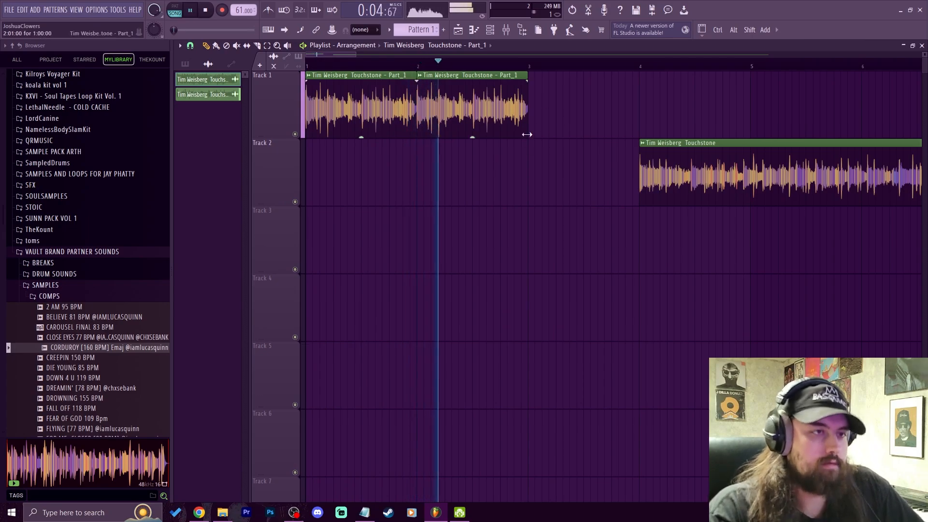
pyautogui.click(205, 10)
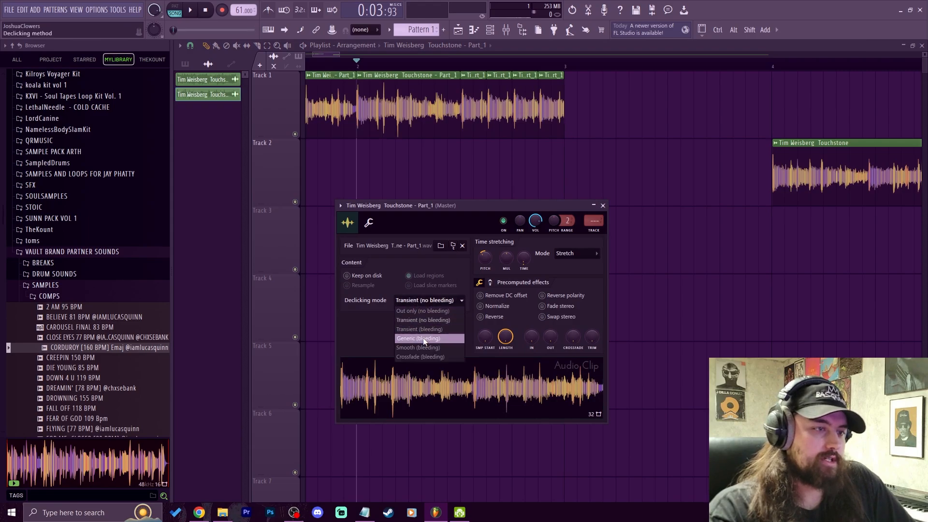
pyautogui.click(416, 338)
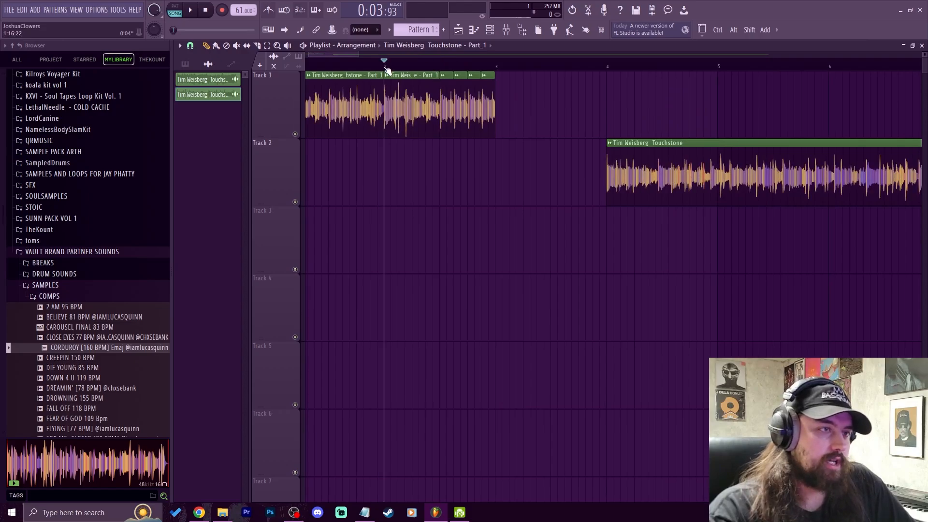
# Step: Move the Track 2 clip to bar 1, trim it to about two bars and audition it
pyautogui.click(188, 10)
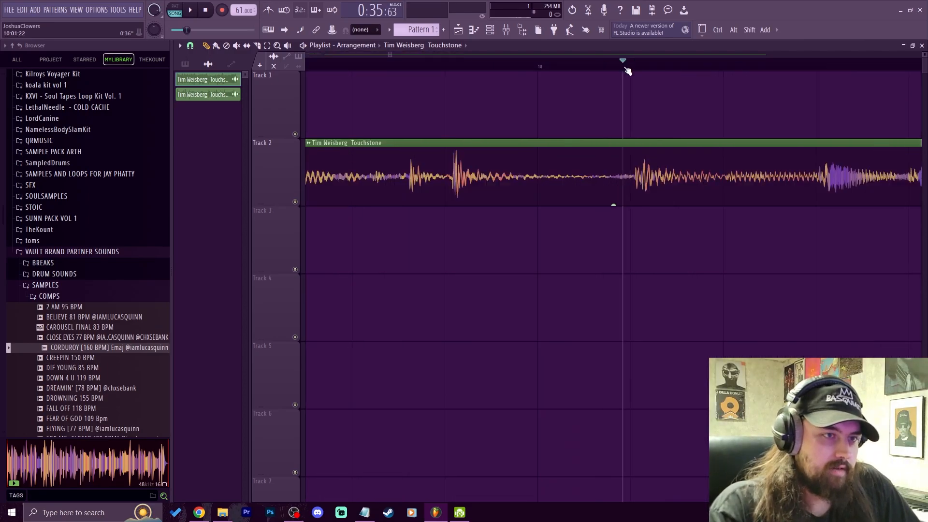
pyautogui.click(180, 46)
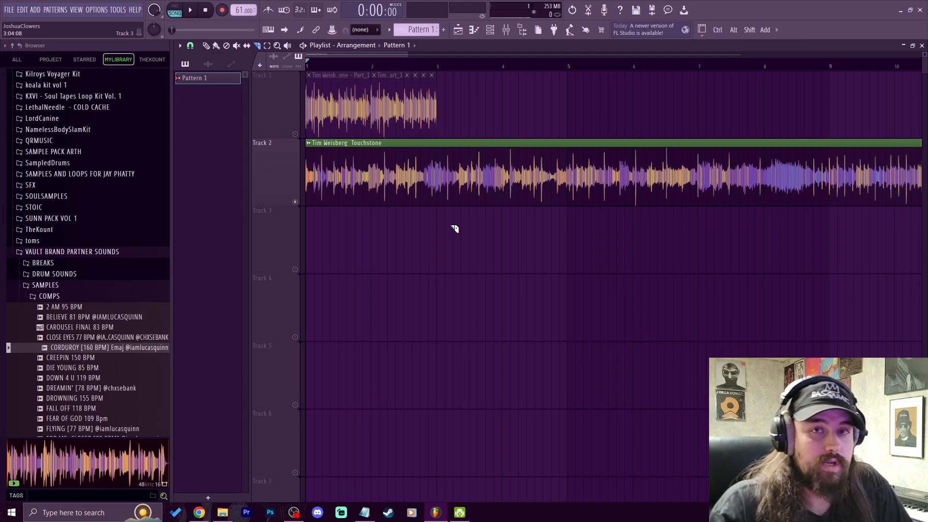
pyautogui.click(189, 9)
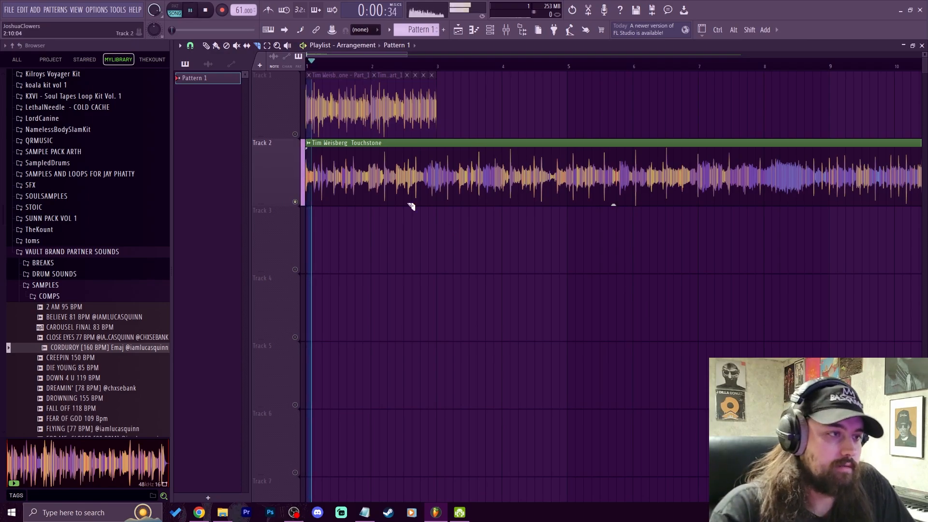
pyautogui.click(205, 9)
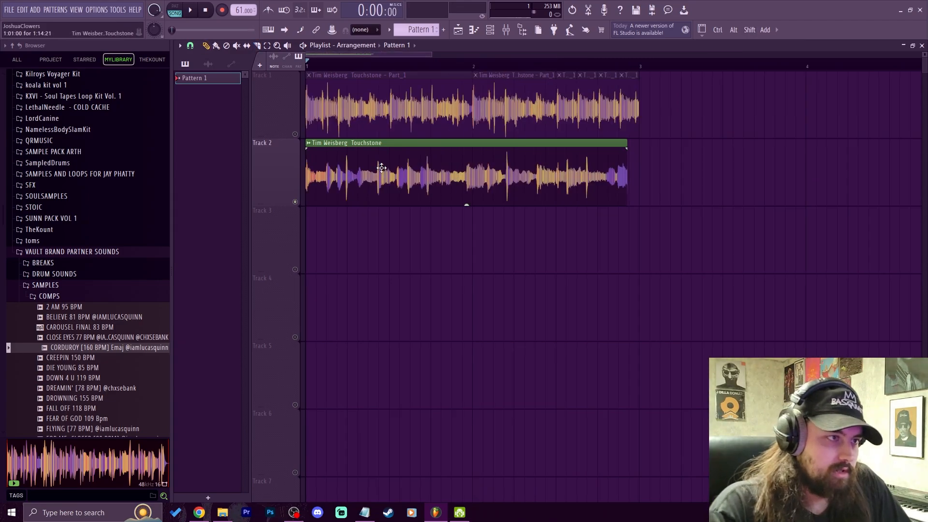
pyautogui.moveTo(313, 148)
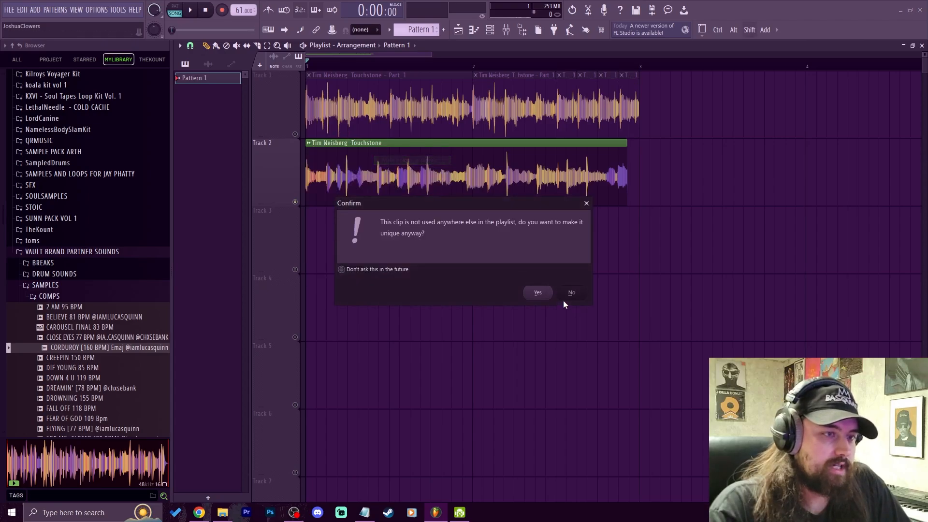
# Step: Make the trimmed clip unique as Part_2, set Stretch mode at -300 cents, and repeat it four times
pyautogui.click(537, 292)
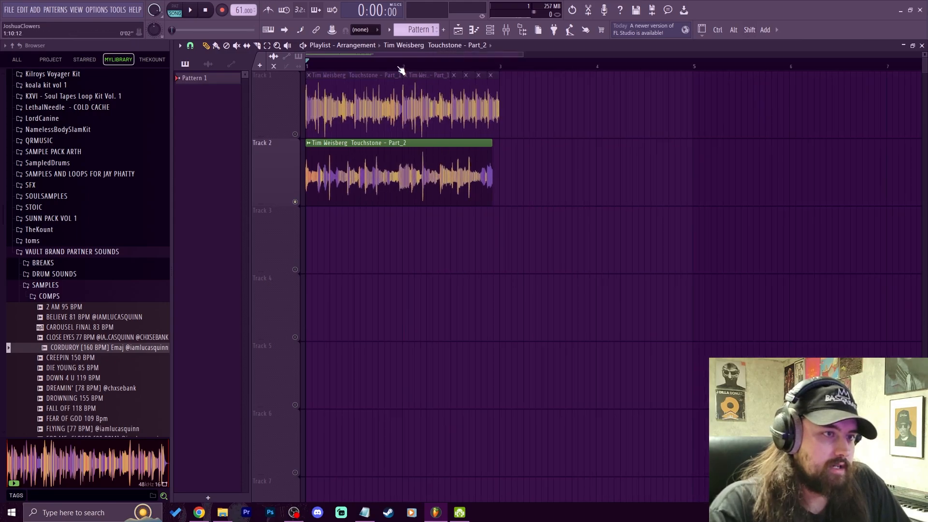
pyautogui.doubleClick(399, 172)
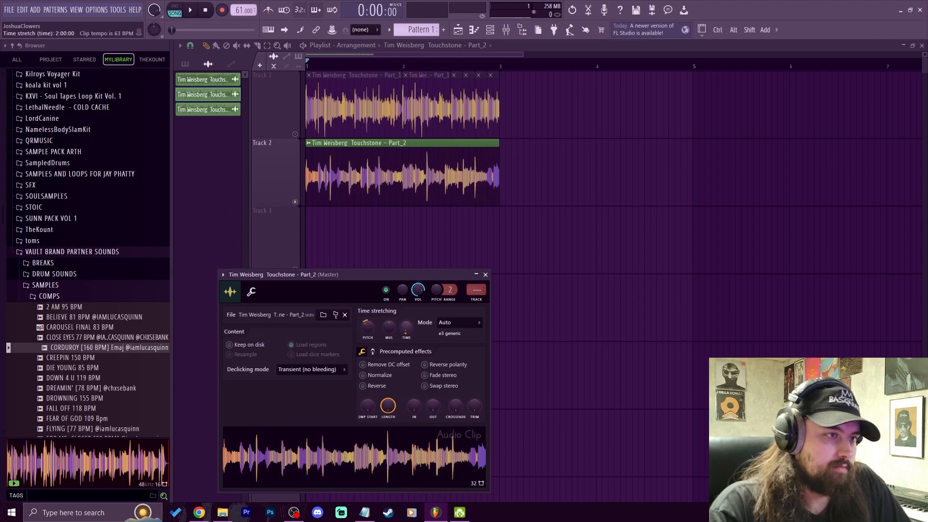
pyautogui.click(459, 322)
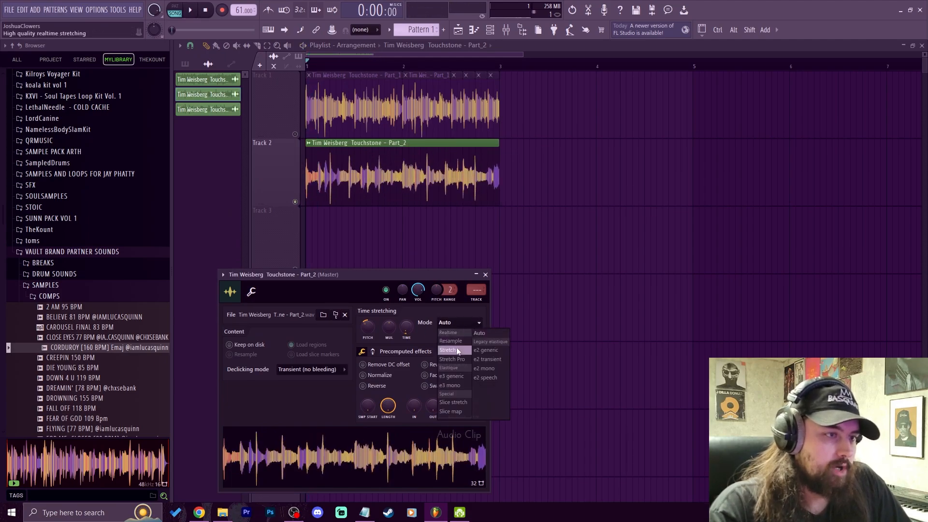
pyautogui.click(449, 350)
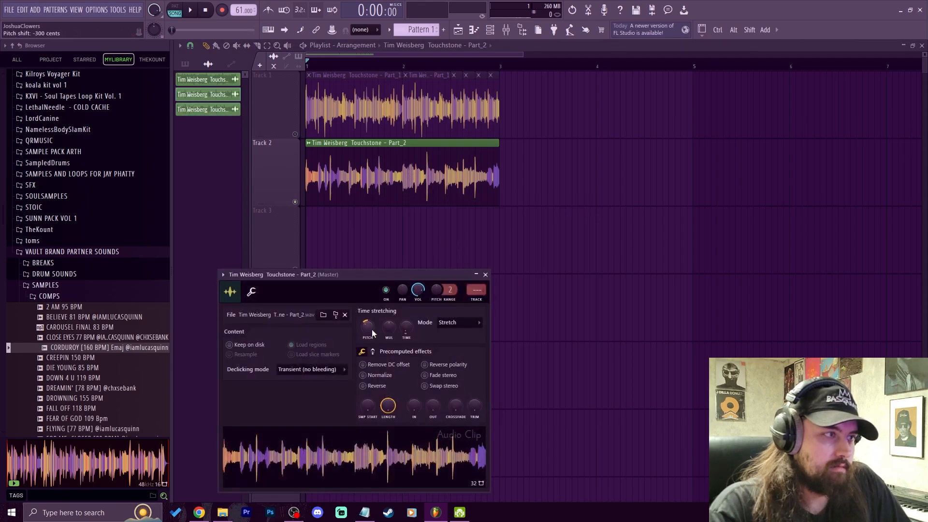
pyautogui.click(190, 10)
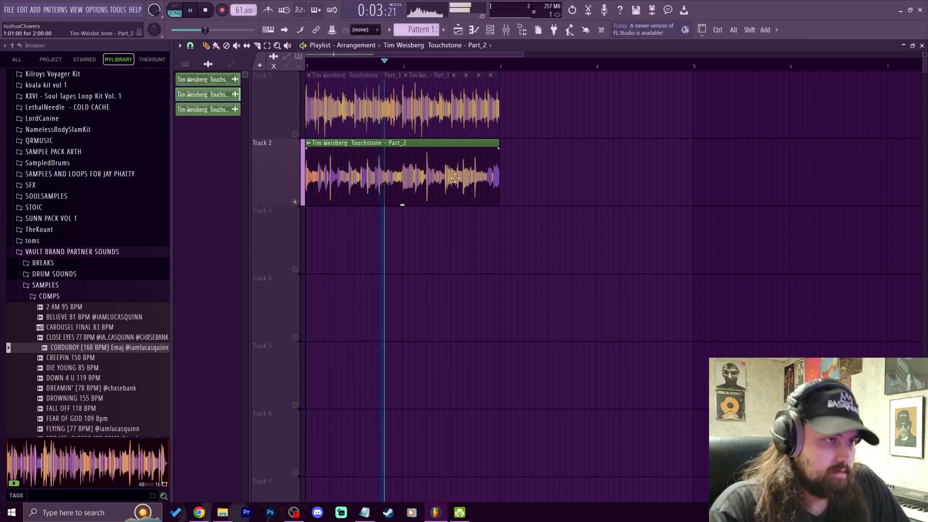
pyautogui.click(205, 9)
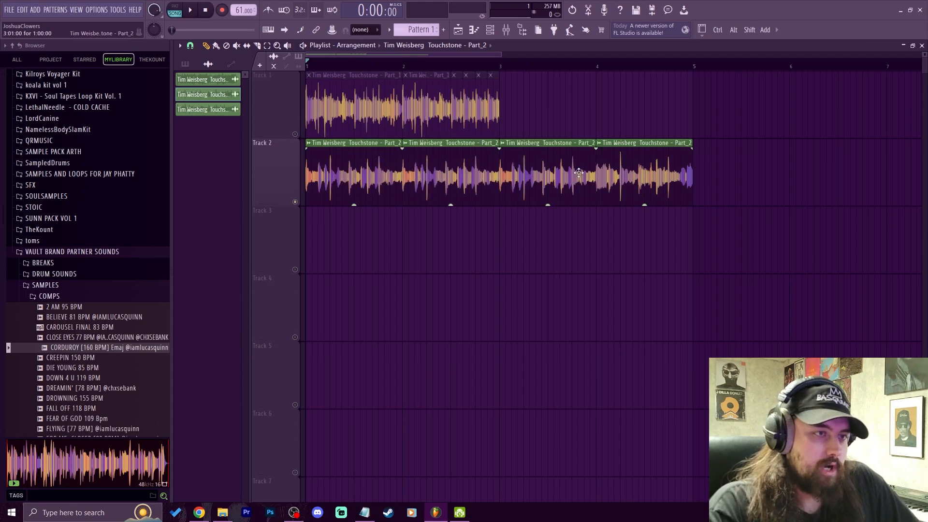
pyautogui.click(189, 10)
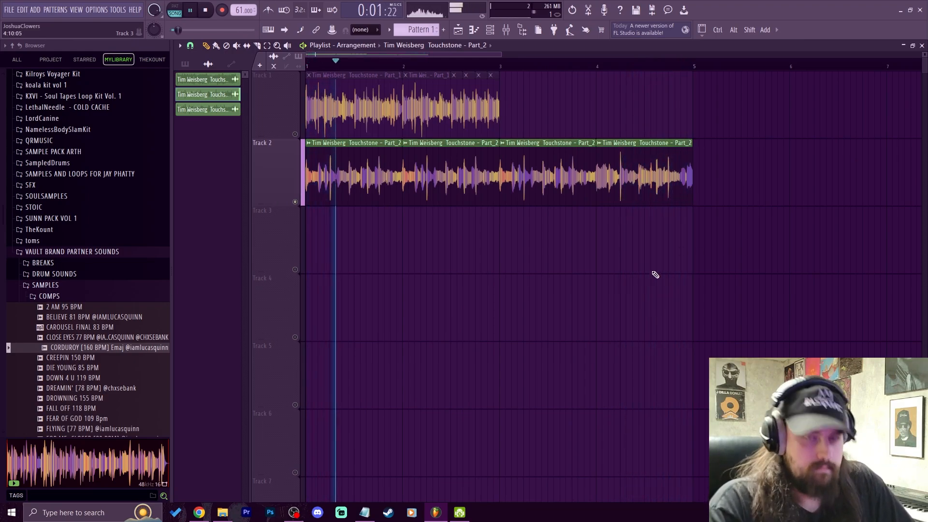
# Step: Change the grid snap and shift the Part_2 chops to bar 3, repeating them to bar 11
pyautogui.click(205, 9)
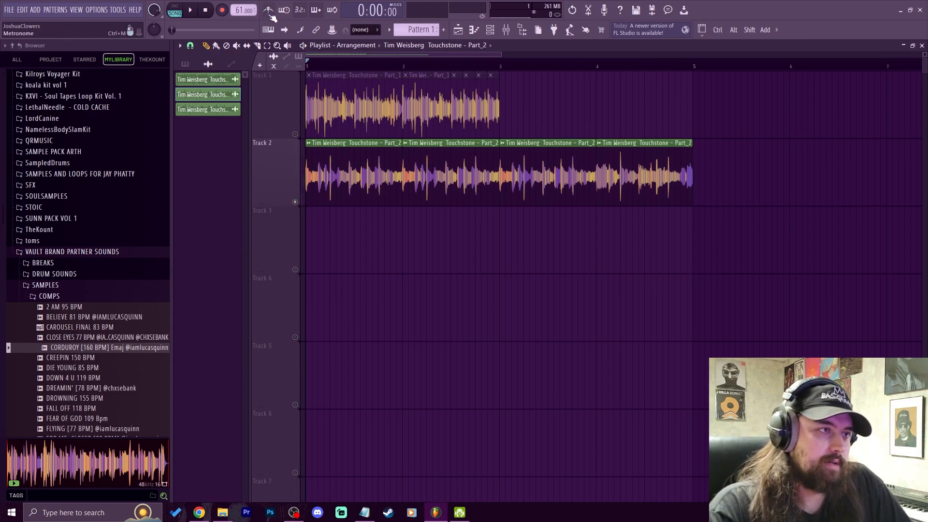
pyautogui.click(190, 9)
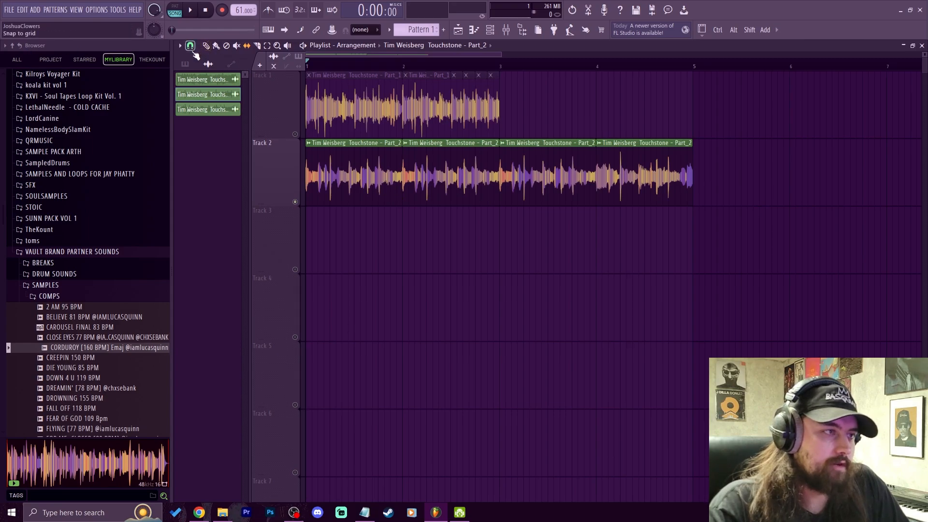
pyautogui.click(189, 46)
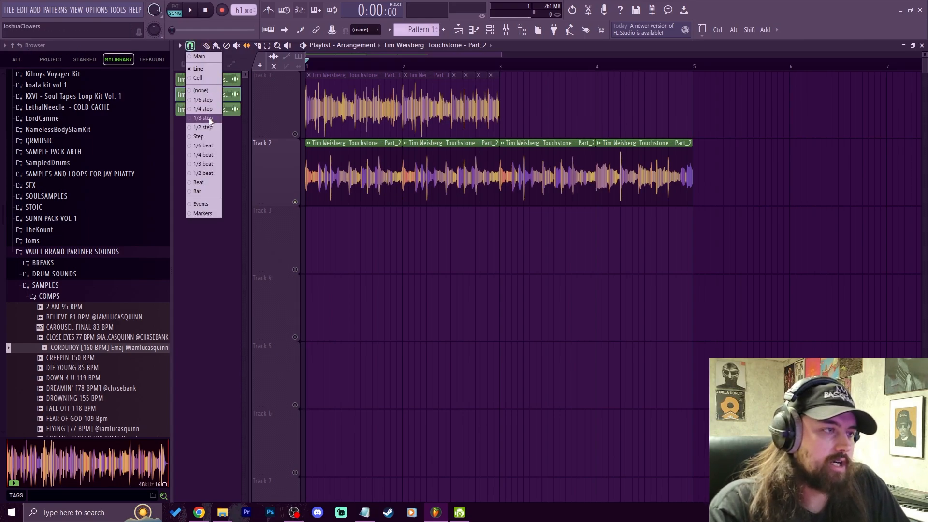
pyautogui.click(202, 118)
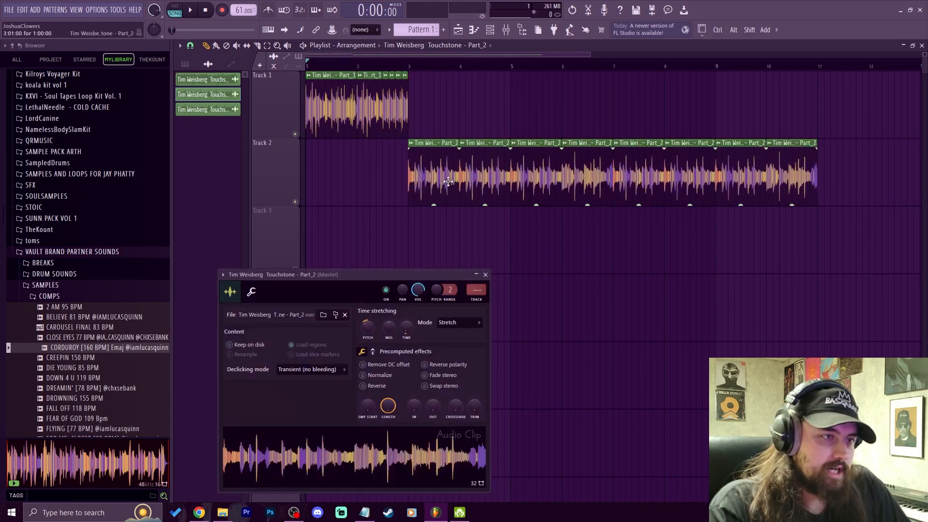
# Step: Close the Part_2 chop's settings, leaving the loops across bars 1 to 11
pyautogui.click(311, 368)
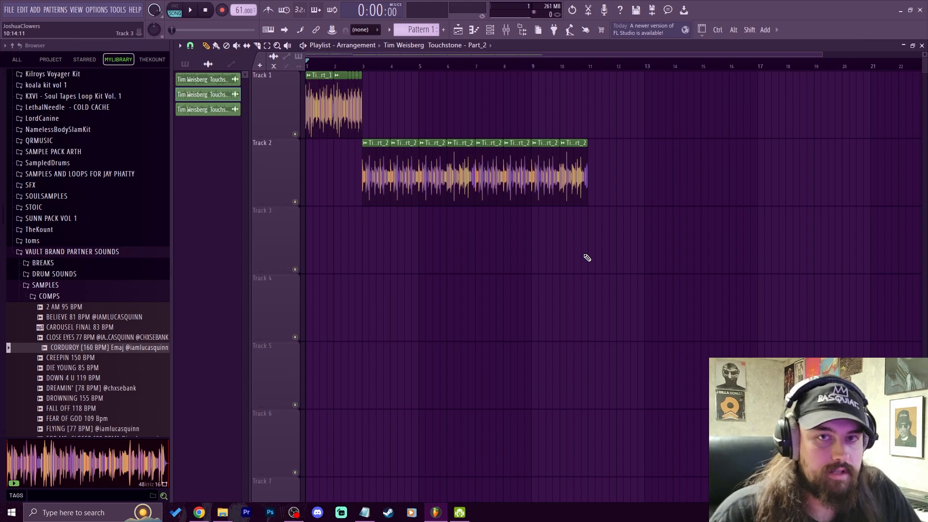
# Step: Add shorter Part_2 chops out to bar 14 and move the final chop onto Track 3
pyautogui.click(189, 10)
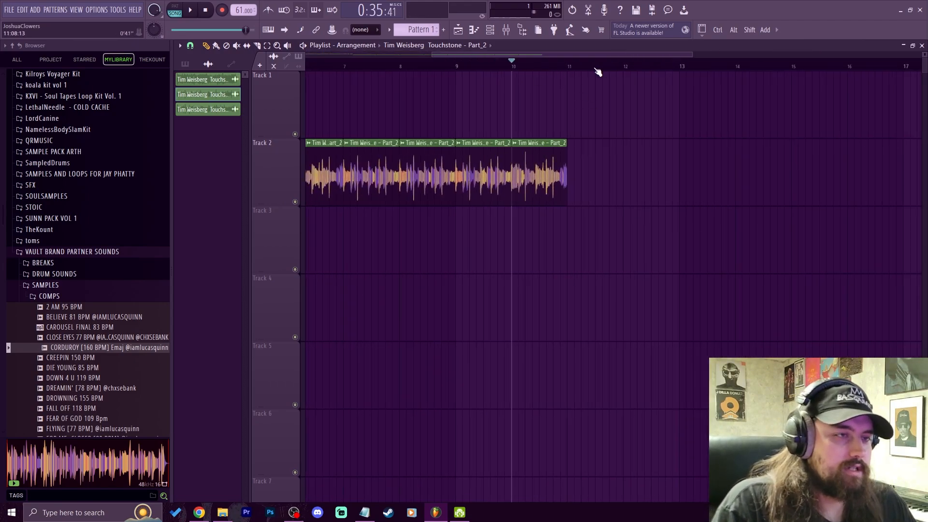
pyautogui.click(189, 10)
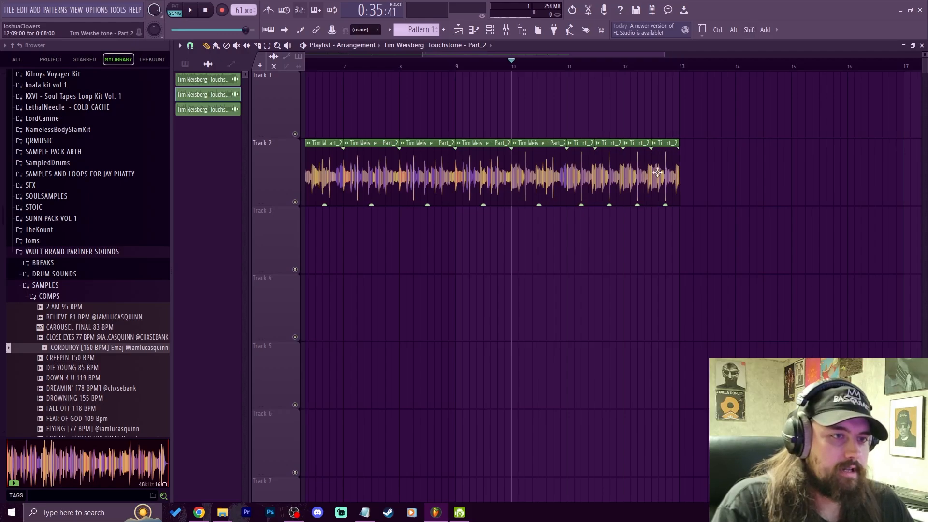
pyautogui.click(188, 10)
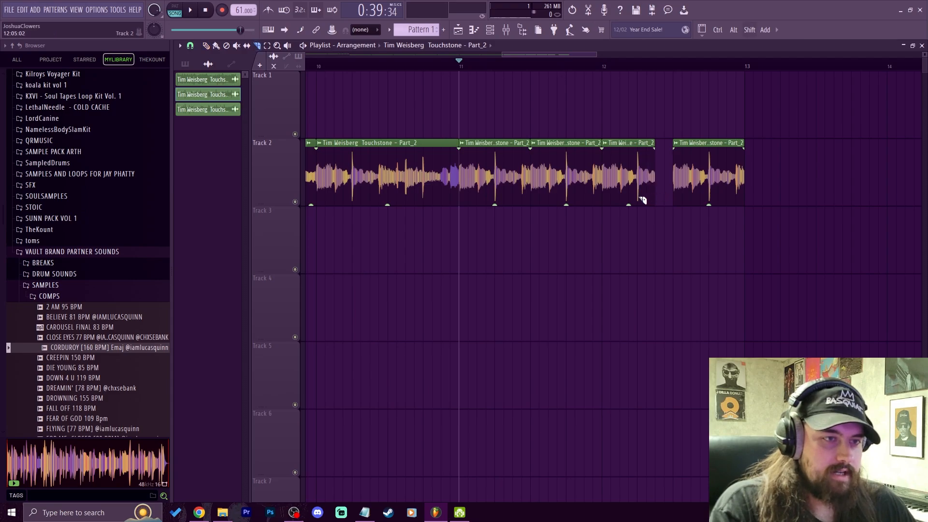
pyautogui.click(188, 9)
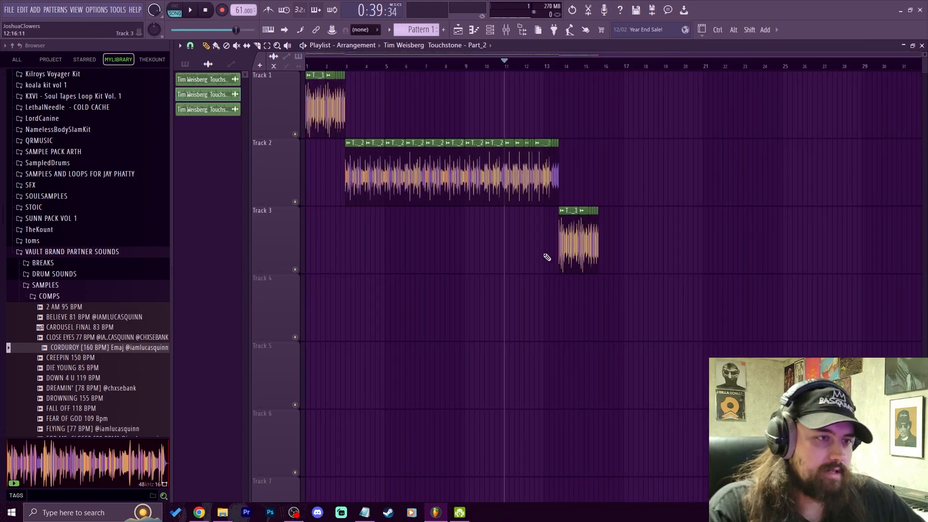
# Step: Consolidate Track 3's clips into one audio clip and bring up its channel settings
pyautogui.rightClick(262, 210)
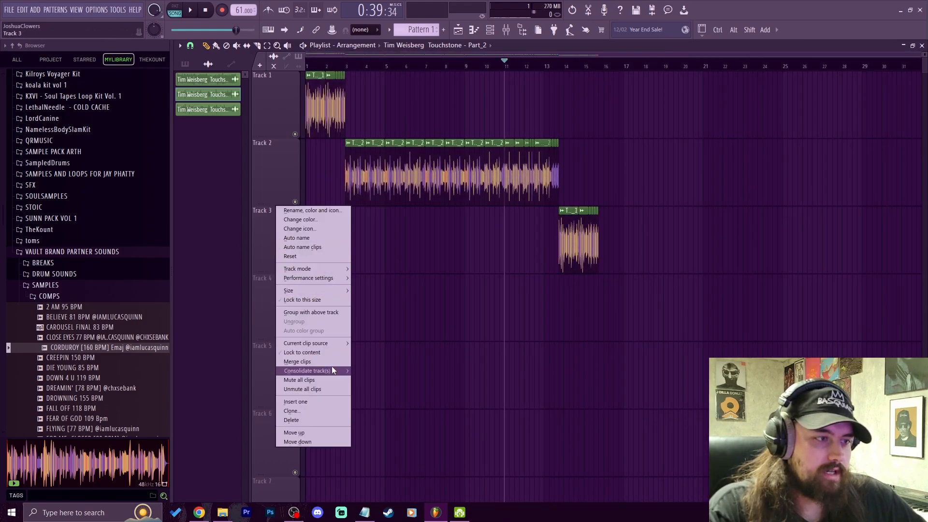
pyautogui.click(308, 370)
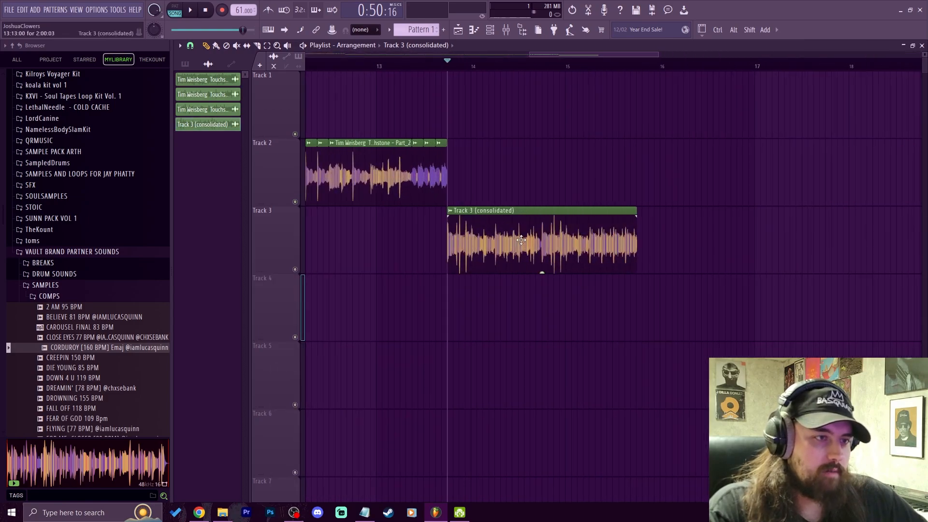
pyautogui.doubleClick(522, 240)
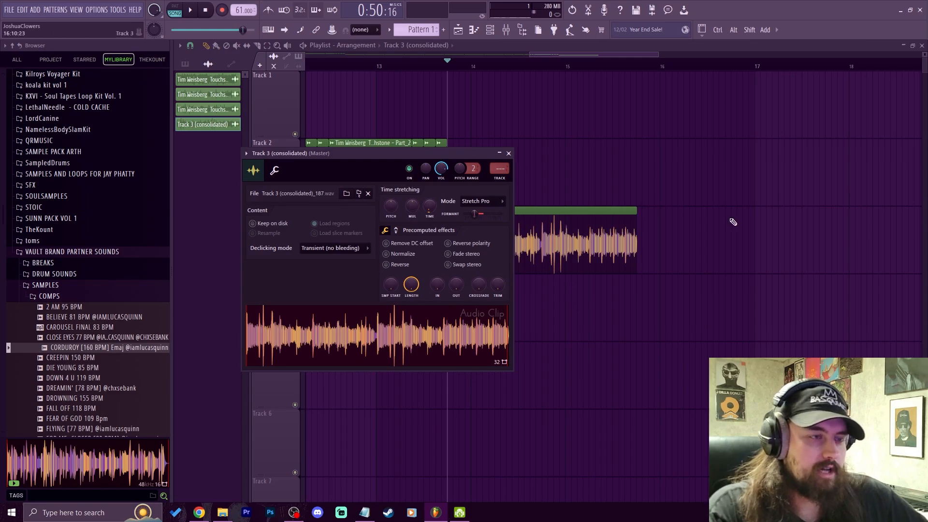
# Step: Shift the consolidated chop's formant down 600 cents and reach the recording options
pyautogui.click(508, 153)
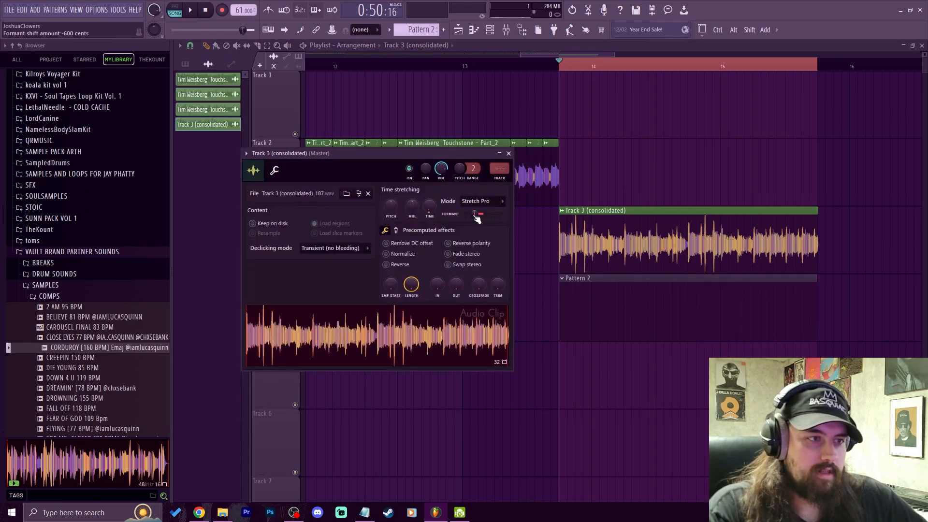
pyautogui.click(223, 10)
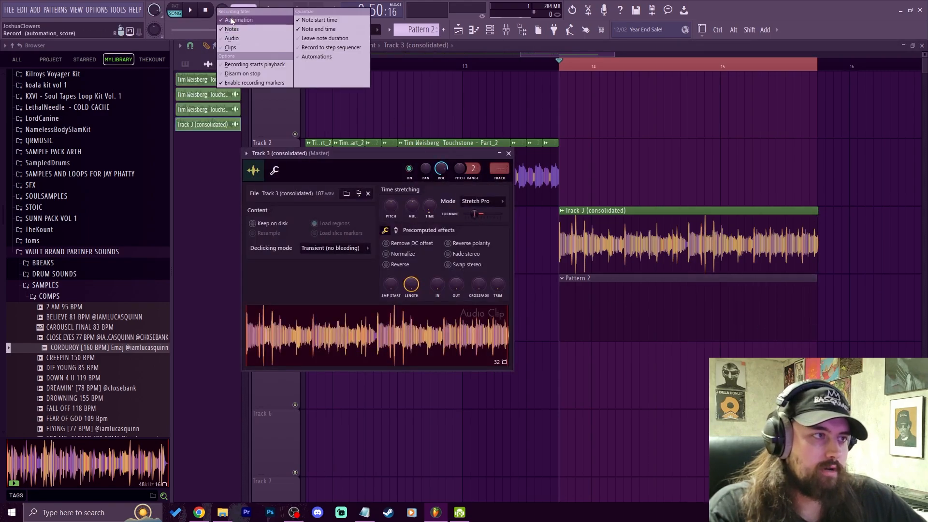
# Step: Record a rising automation curve into Pattern 2 under the chop, then view the arrangement
pyautogui.click(222, 10)
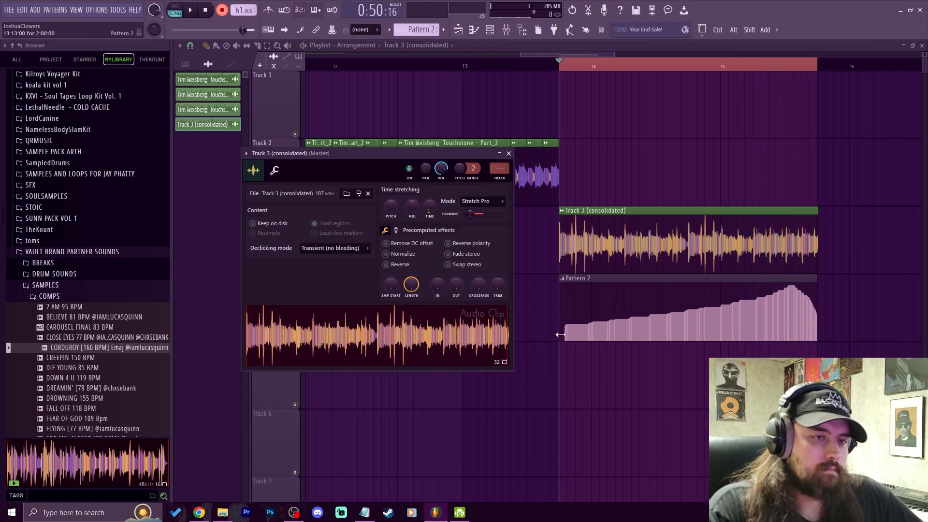
pyautogui.click(508, 154)
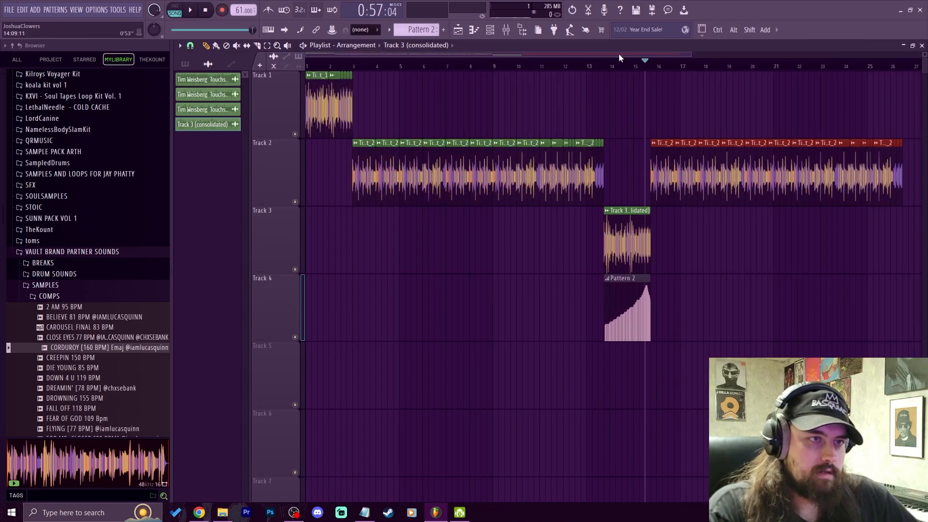
pyautogui.click(190, 9)
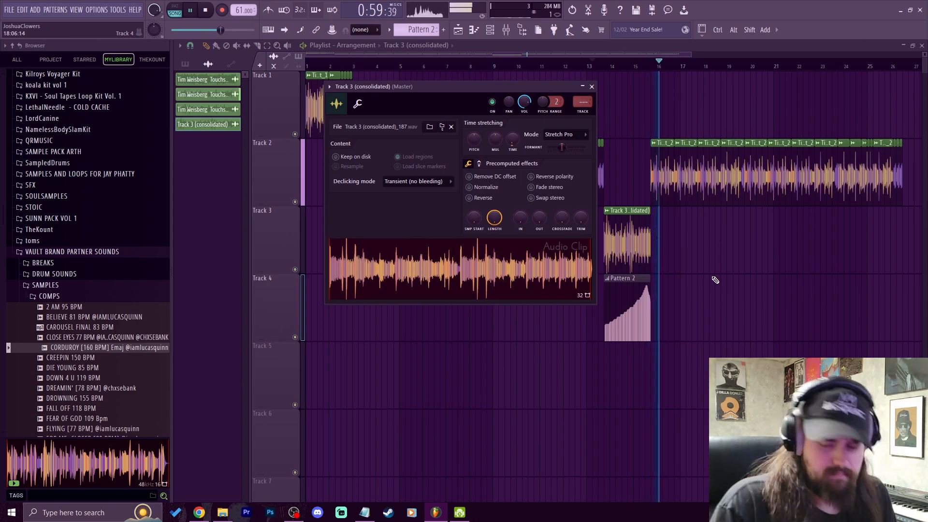
pyautogui.click(591, 86)
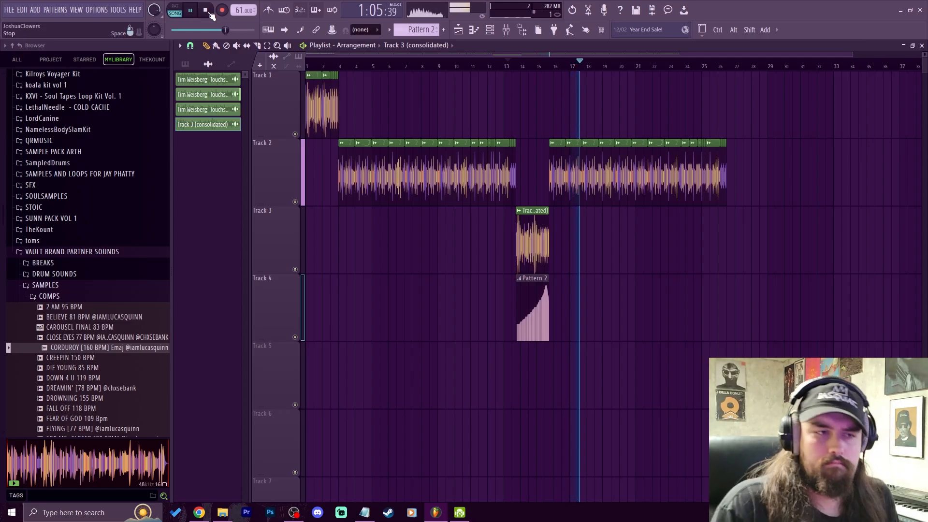
pyautogui.click(204, 10)
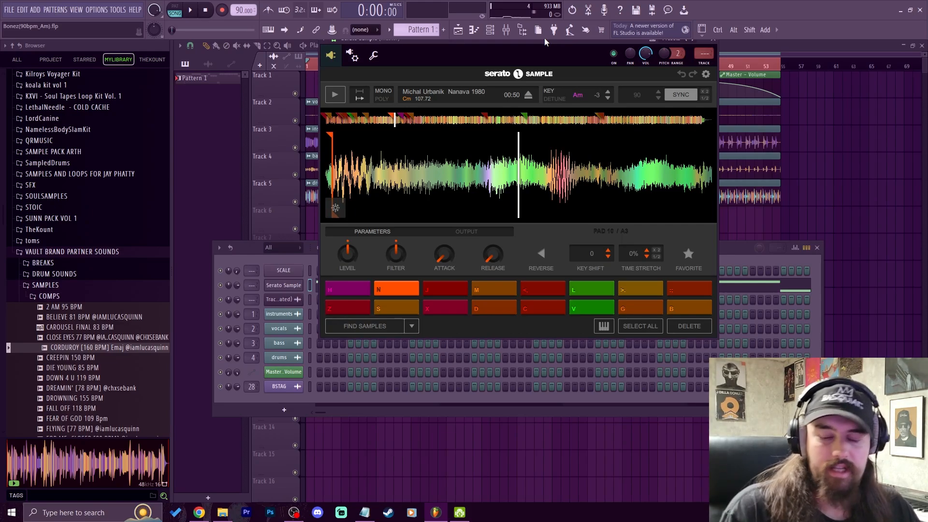
# Step: Audition several Serato Sample pads, each playing a different cue-point chop of the sample
pyautogui.click(334, 95)
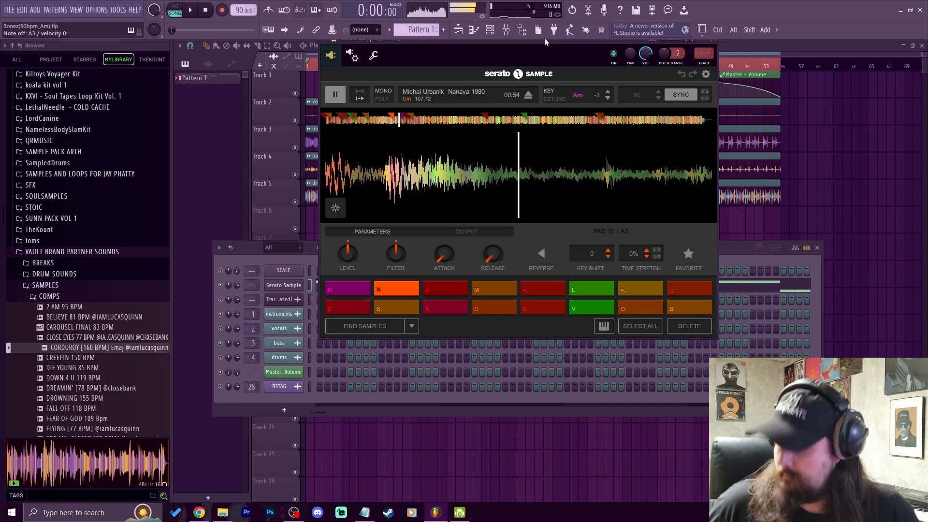
pyautogui.click(445, 288)
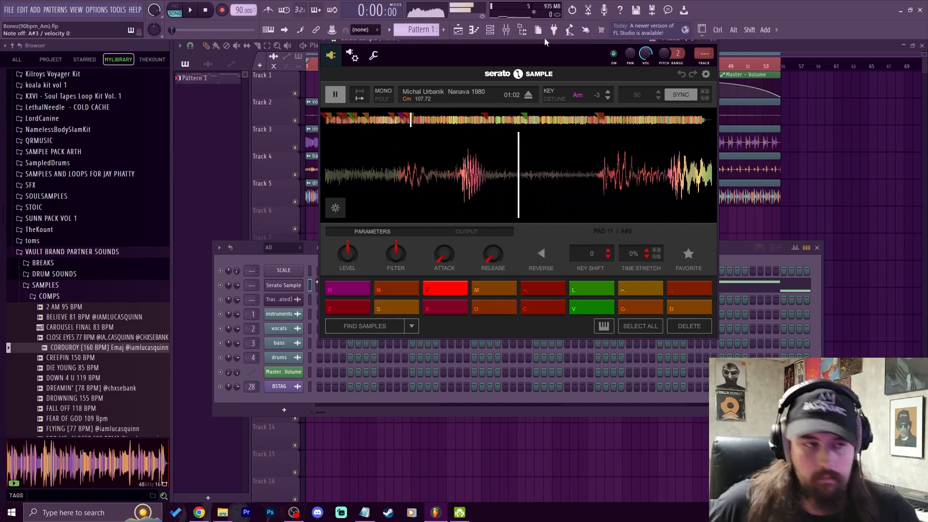
pyautogui.click(396, 288)
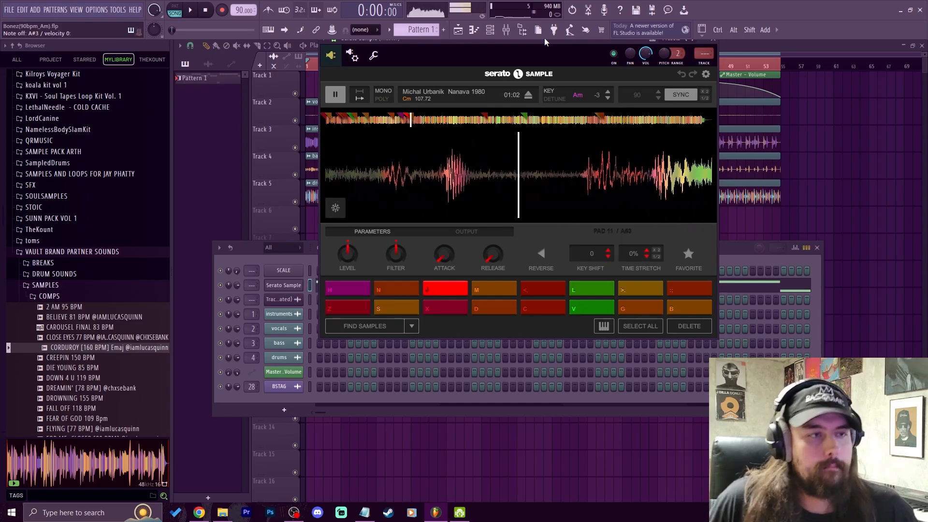
pyautogui.click(335, 94)
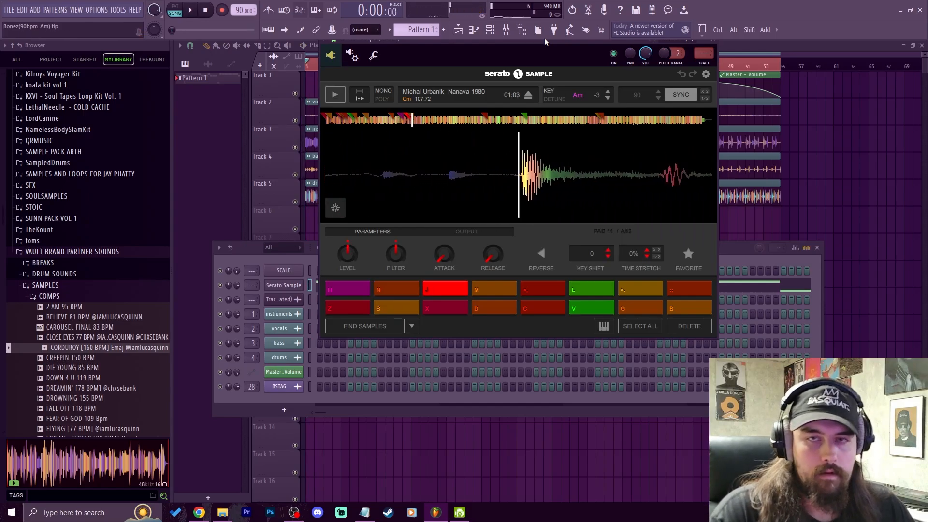
pyautogui.click(348, 288)
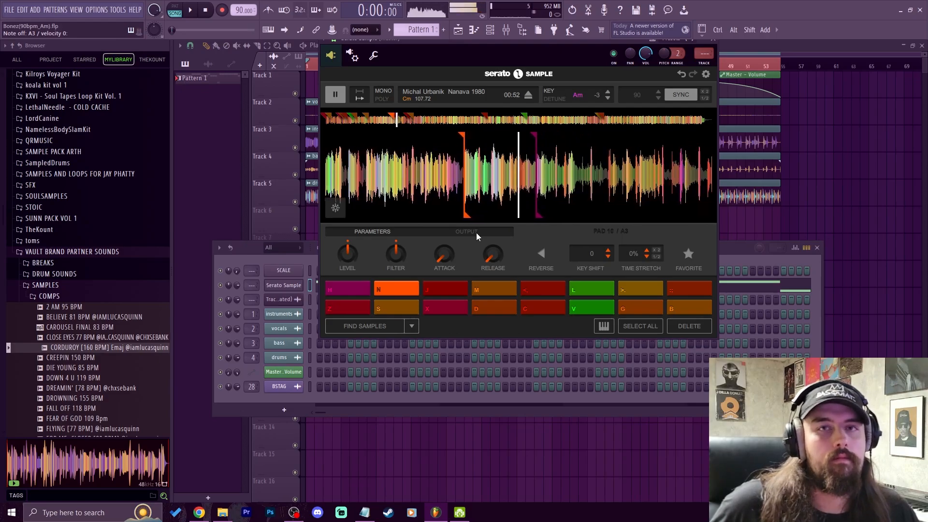
pyautogui.click(335, 93)
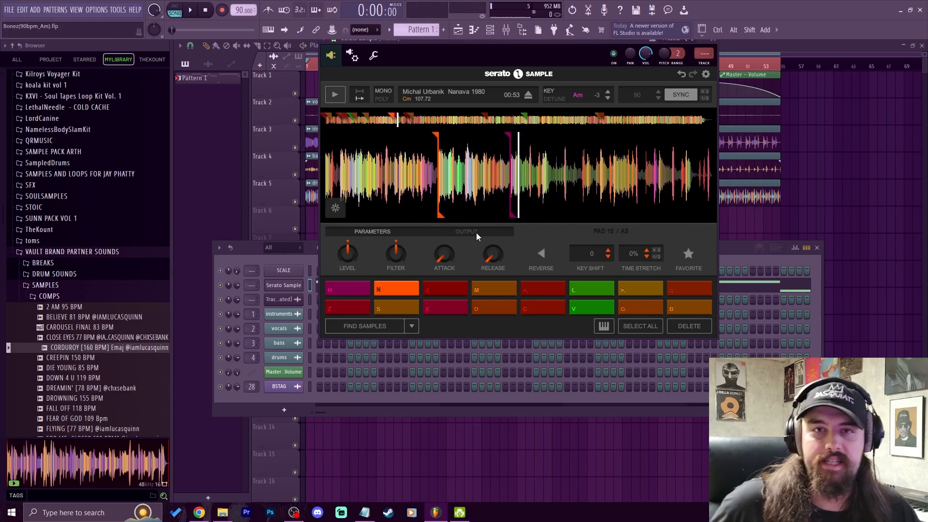
pyautogui.click(334, 94)
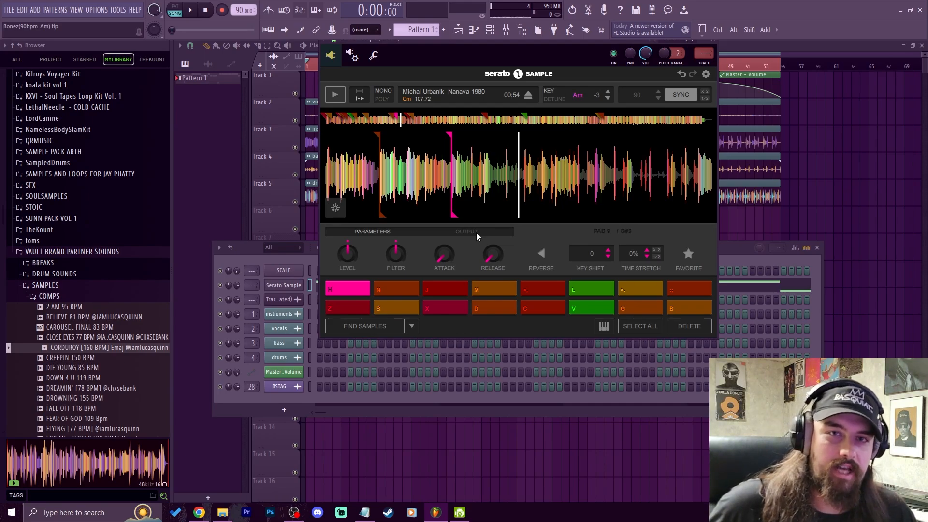
# Step: Replay the first chop, compare it with another chop, and return to the first
pyautogui.click(336, 94)
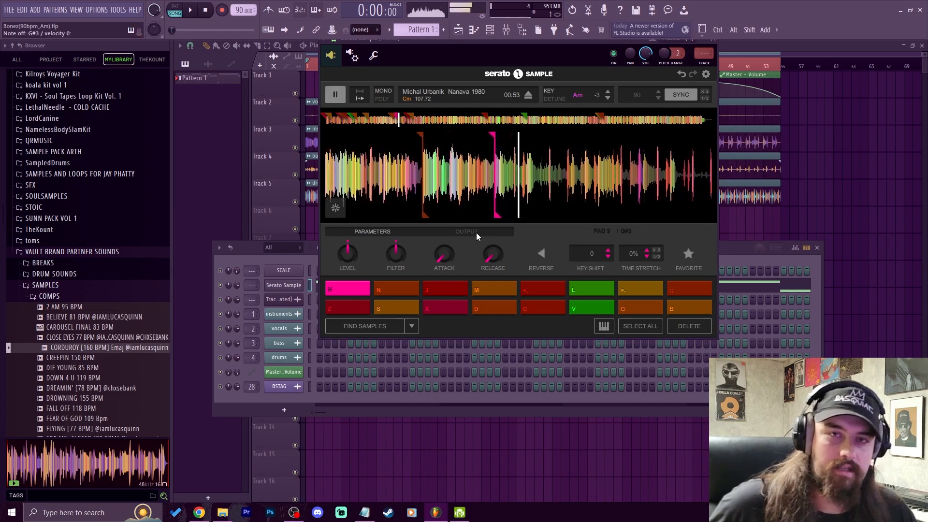
pyautogui.click(335, 94)
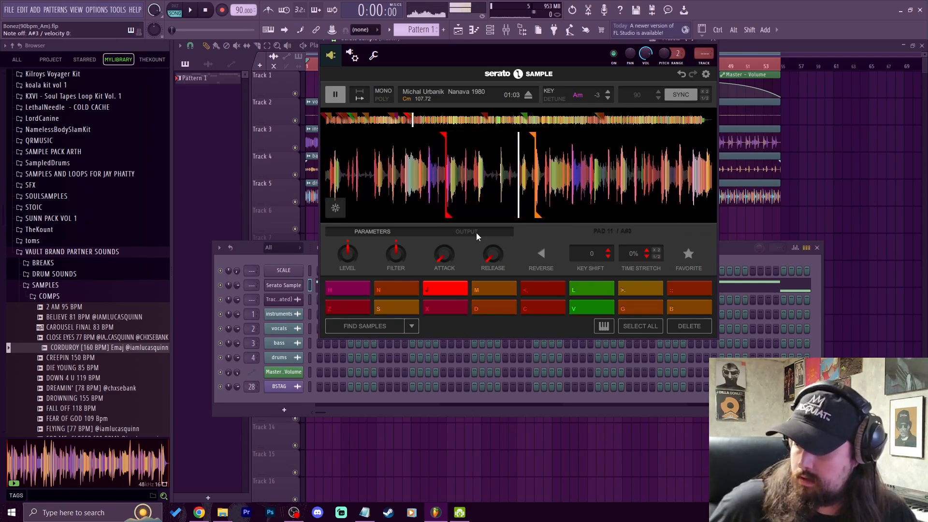
pyautogui.click(334, 94)
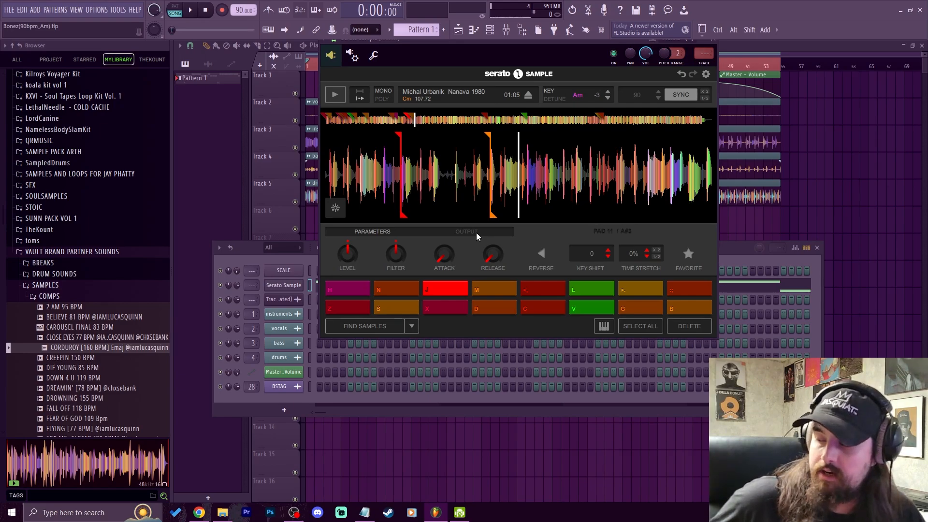
pyautogui.click(335, 93)
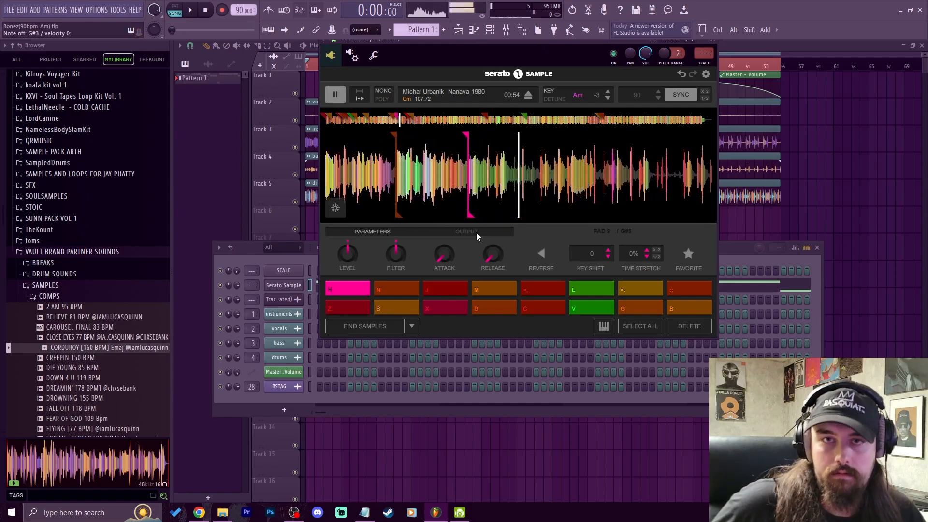
pyautogui.click(445, 288)
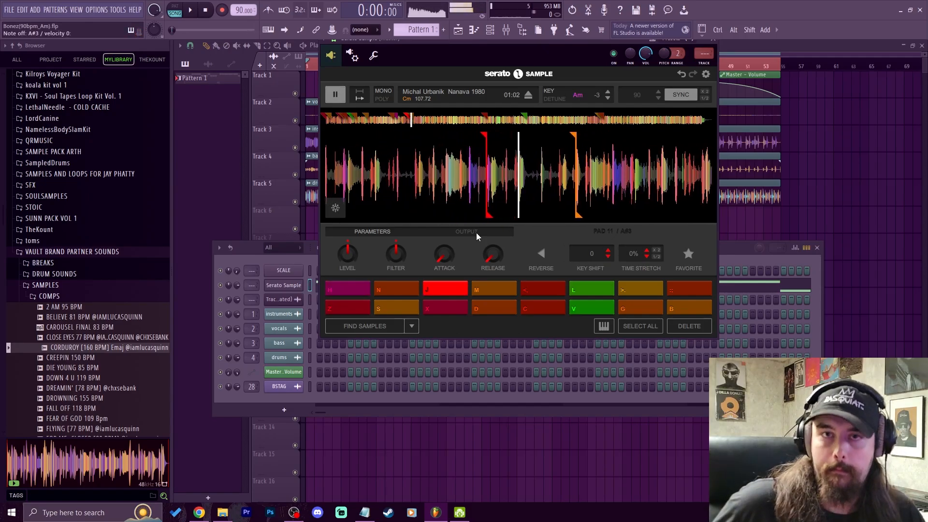
pyautogui.click(347, 288)
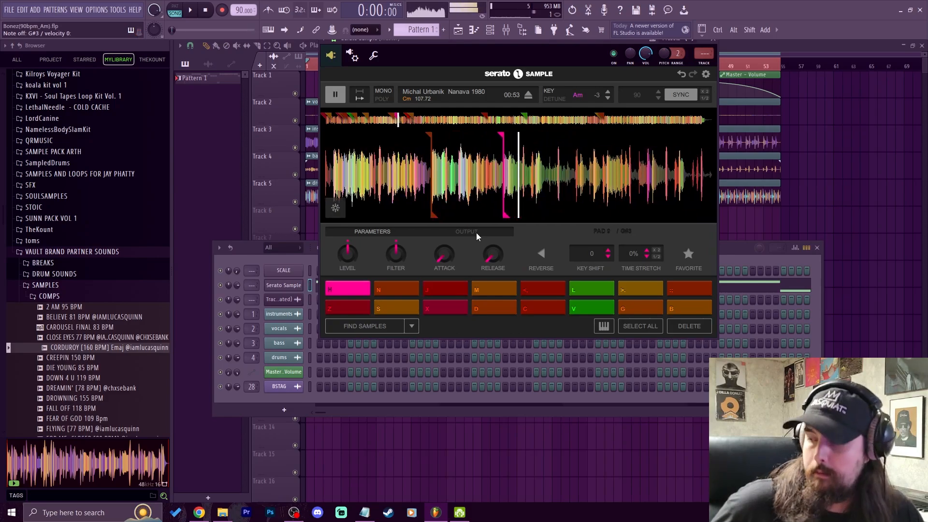